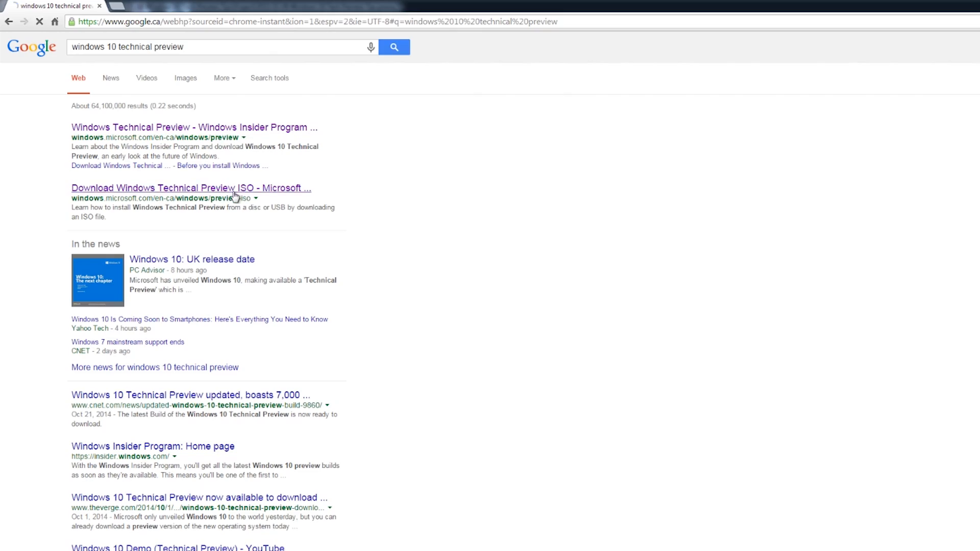
- Open the Microsoft 'Download Windows Technical Preview ISO' search result
left_click(190, 188)
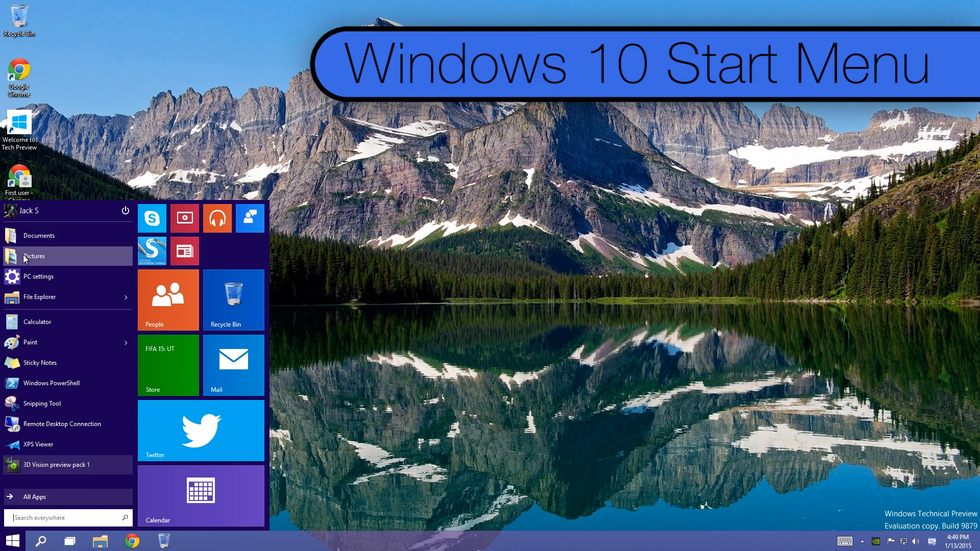
mouse_move(53, 464)
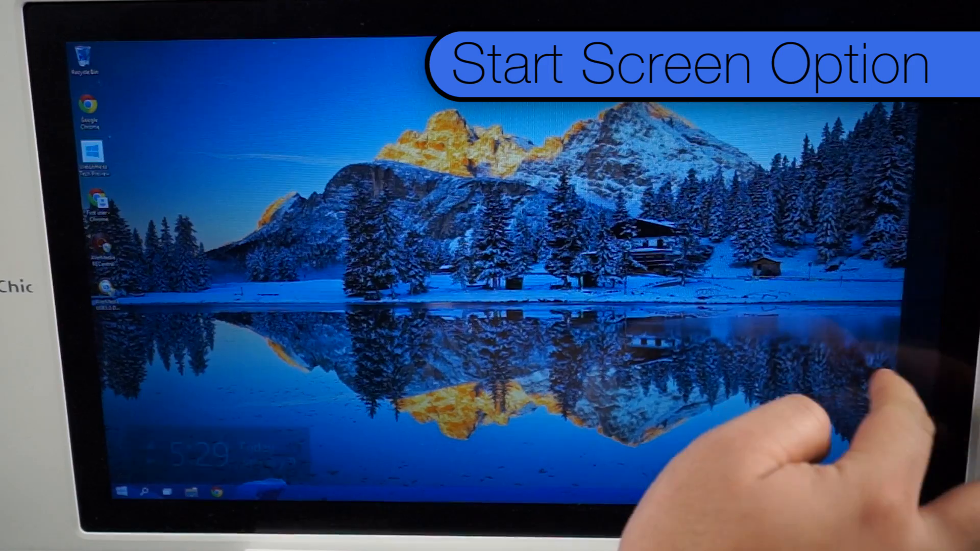
- Reach the taskbar and Start Menu properties to choose Start menu or Start screen
left_click(123, 490)
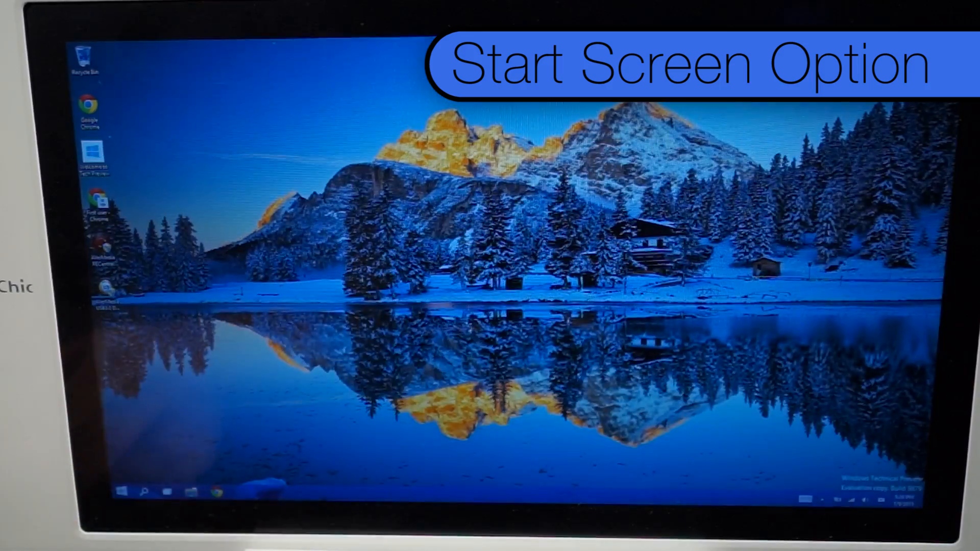
left_click(122, 490)
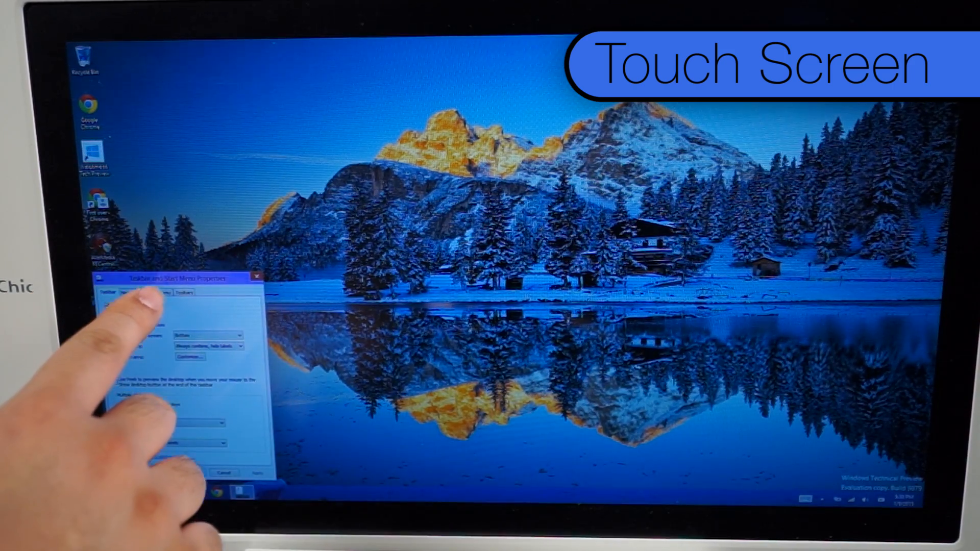
left_click(155, 292)
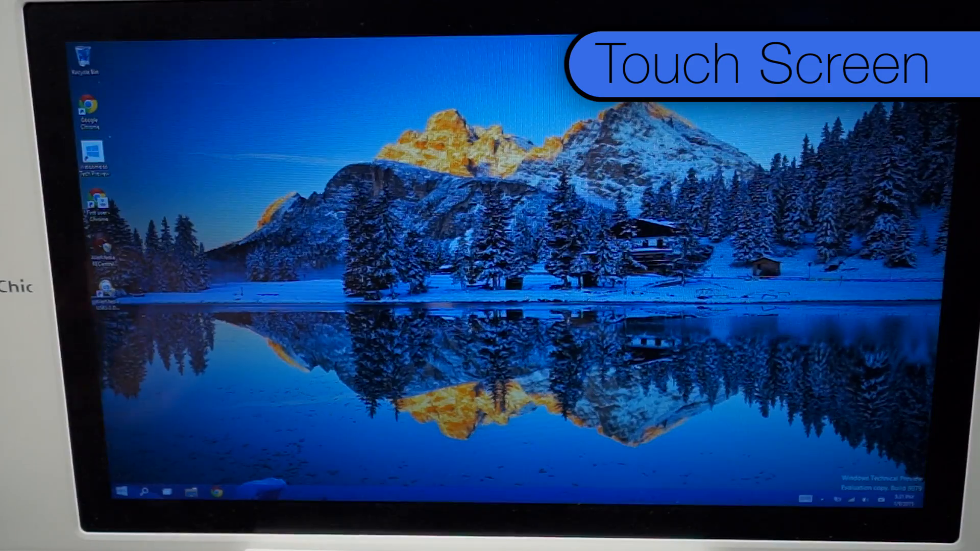
left_click(123, 489)
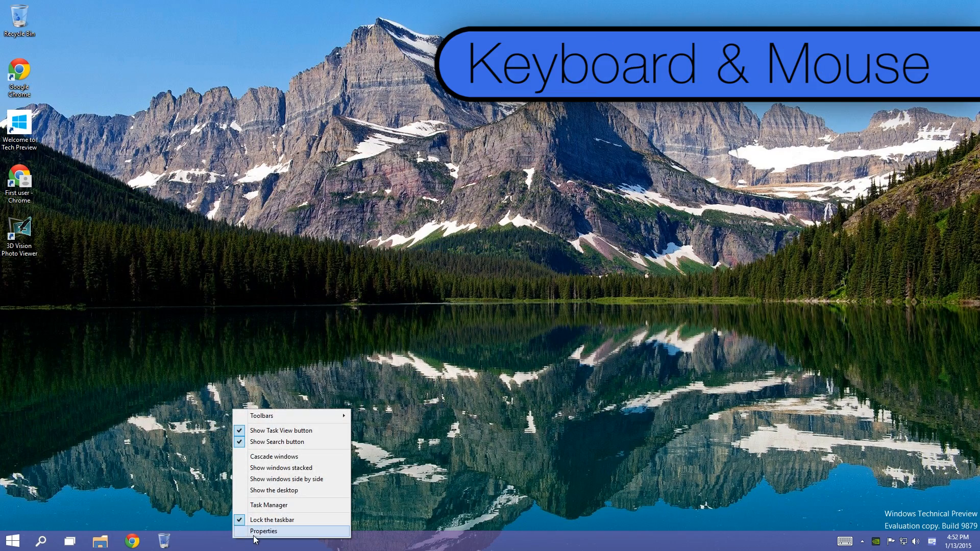
left_click(263, 531)
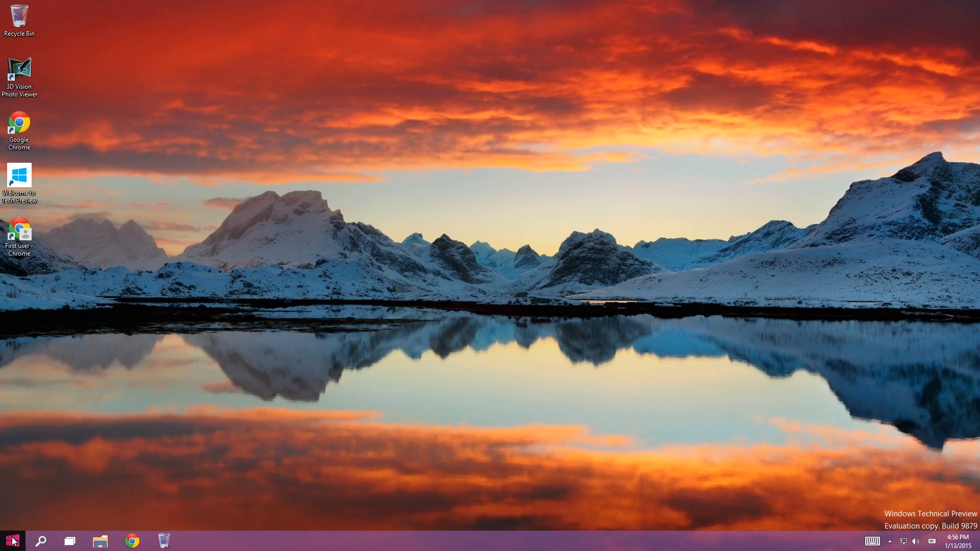
- Show the Start button's power user menu, then open Control Panel from the Settings pane
right_click(11, 540)
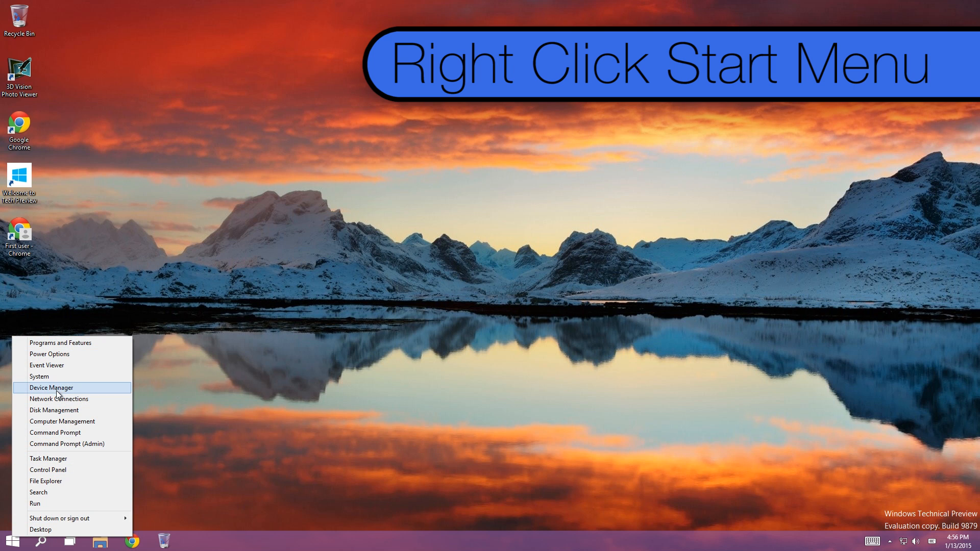
mouse_move(50, 469)
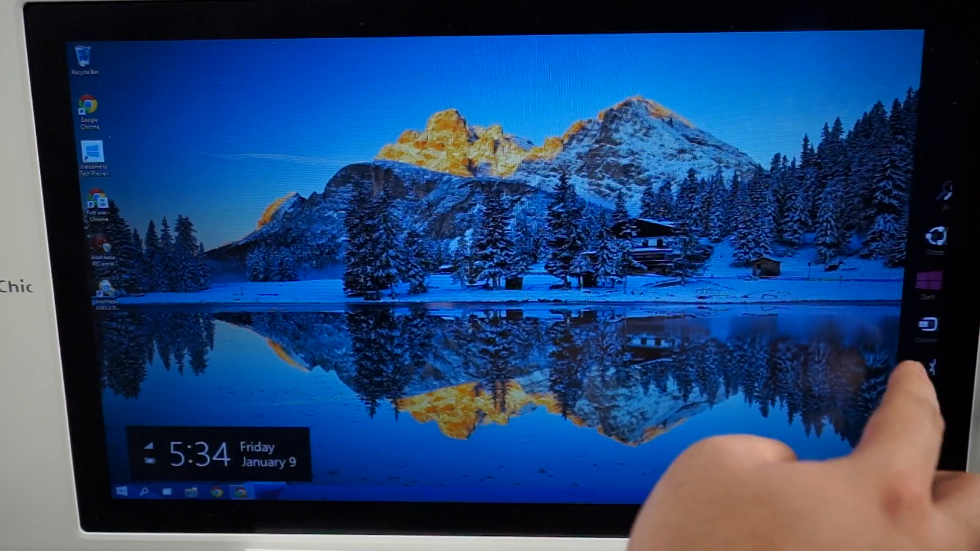
left_click(931, 244)
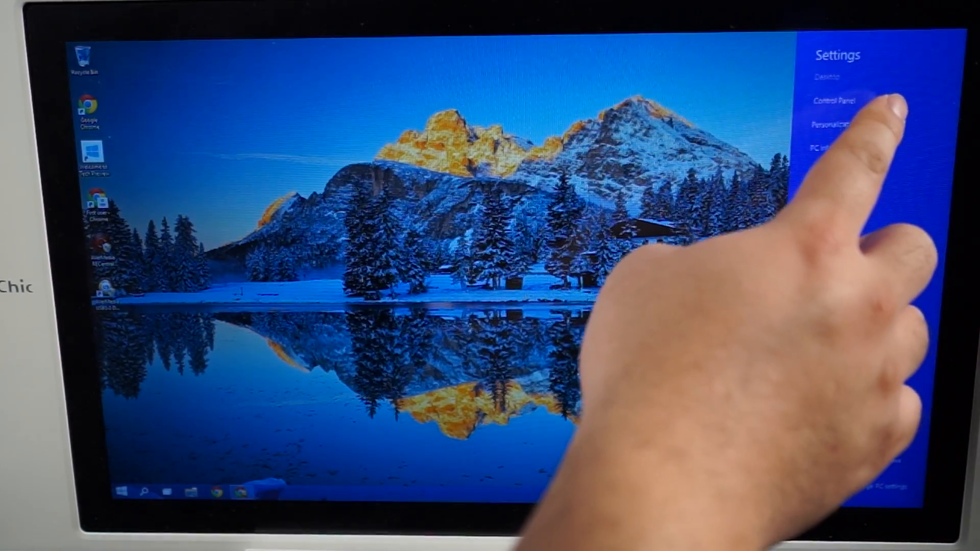
left_click(833, 101)
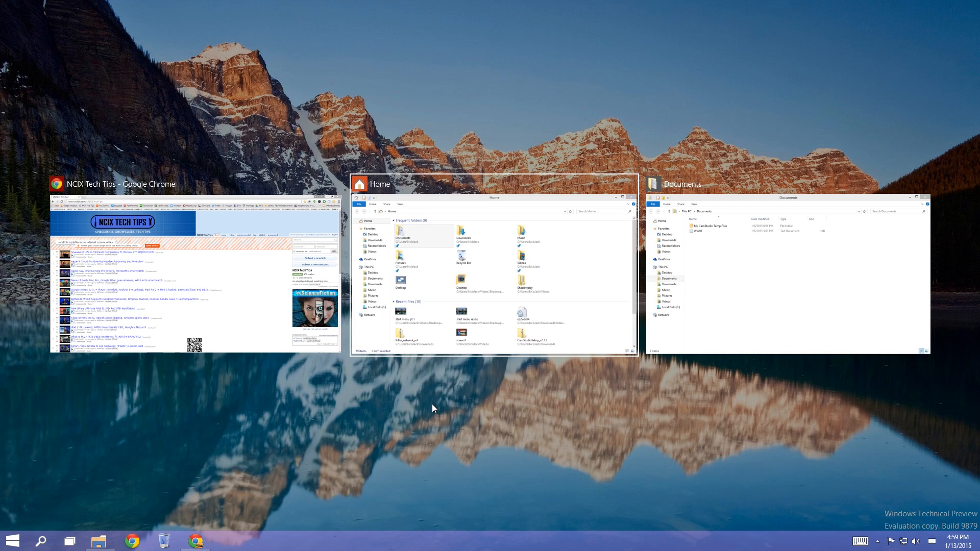
- Switch among the open Chrome, Home and Documents windows
key("Win+Ctrl+D")
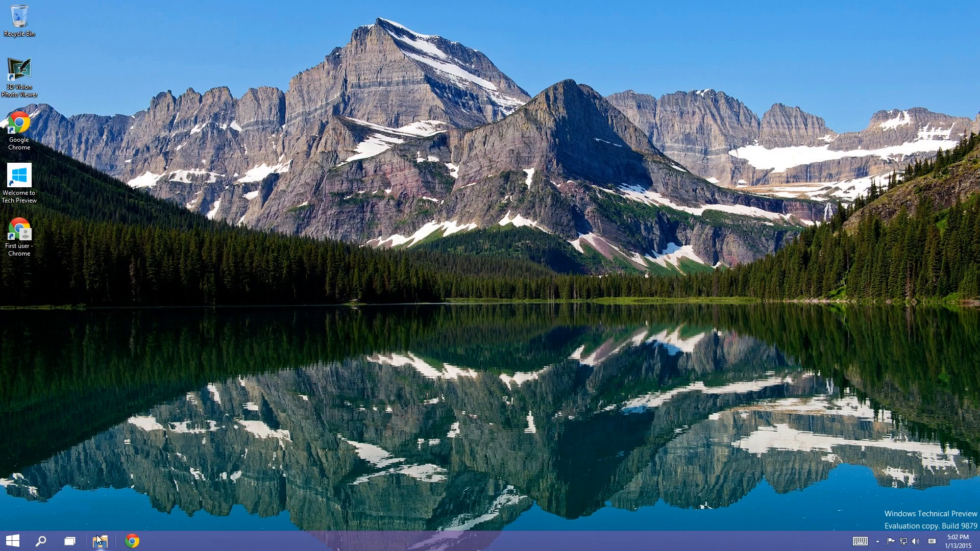
- Open File Explorer's Home view from the taskbar, then close it
left_click(99, 541)
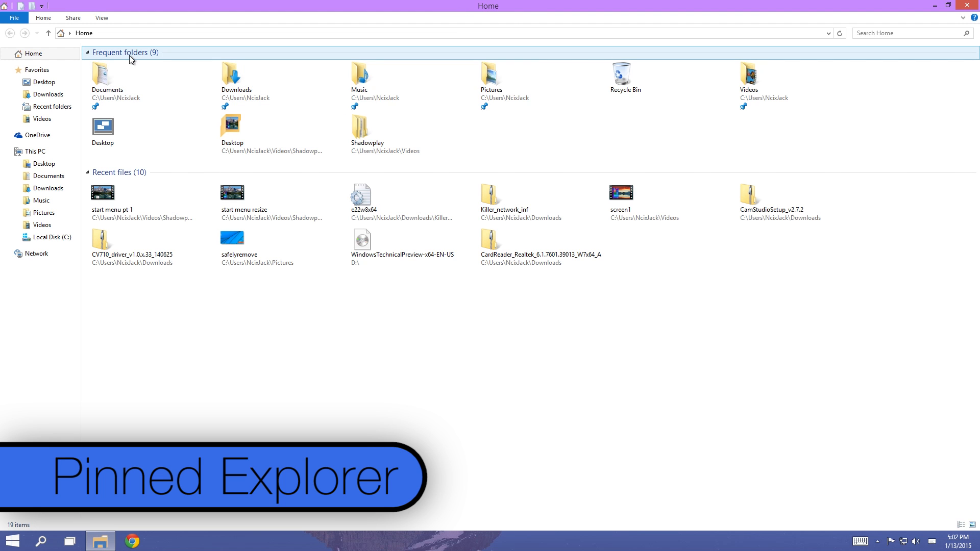
left_click(87, 52)
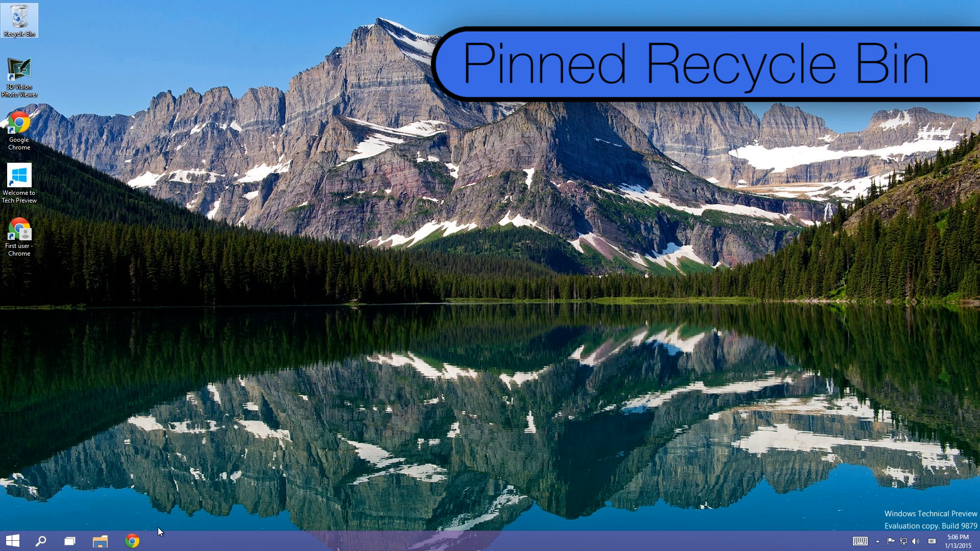
- Empty the Recycle Bin from its desktop icon's menu and pin it to the taskbar
right_click(20, 19)
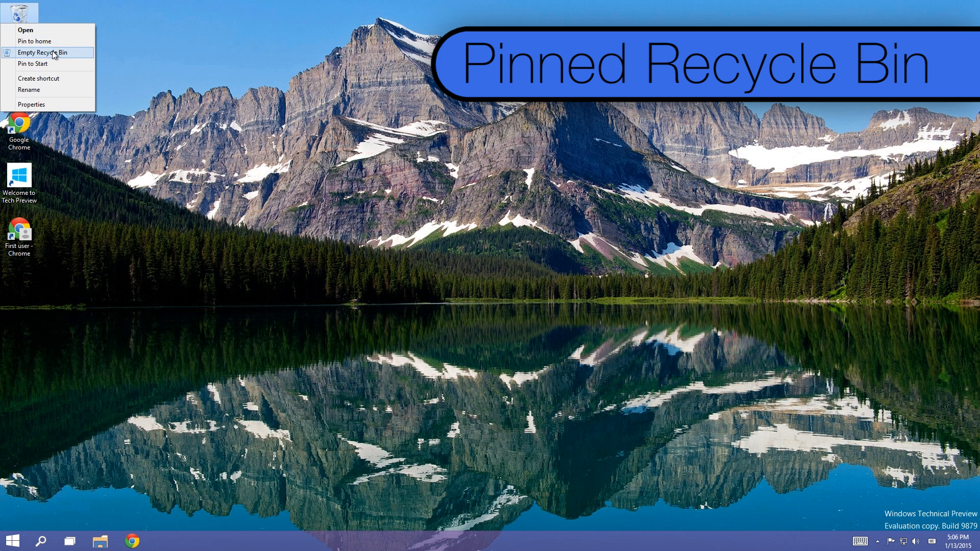
left_click(40, 53)
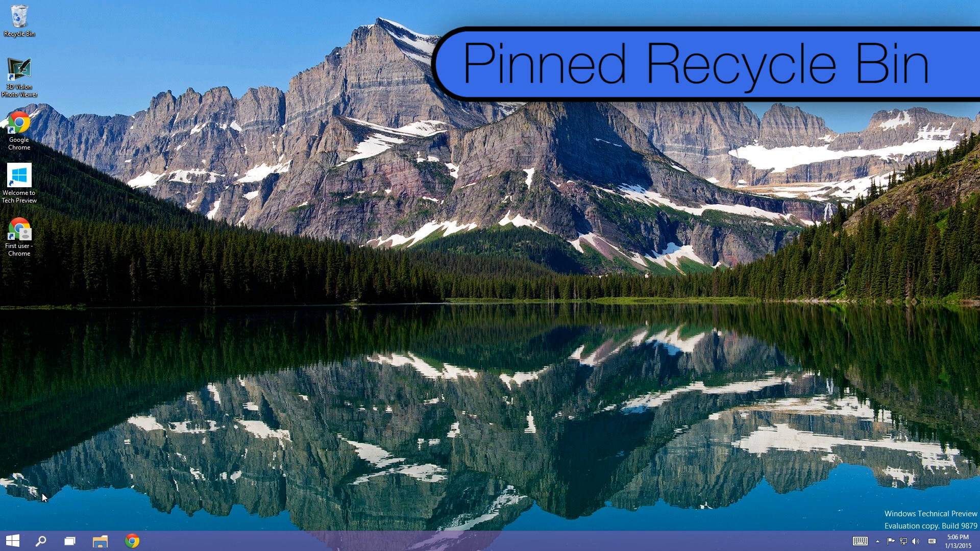
right_click(234, 288)
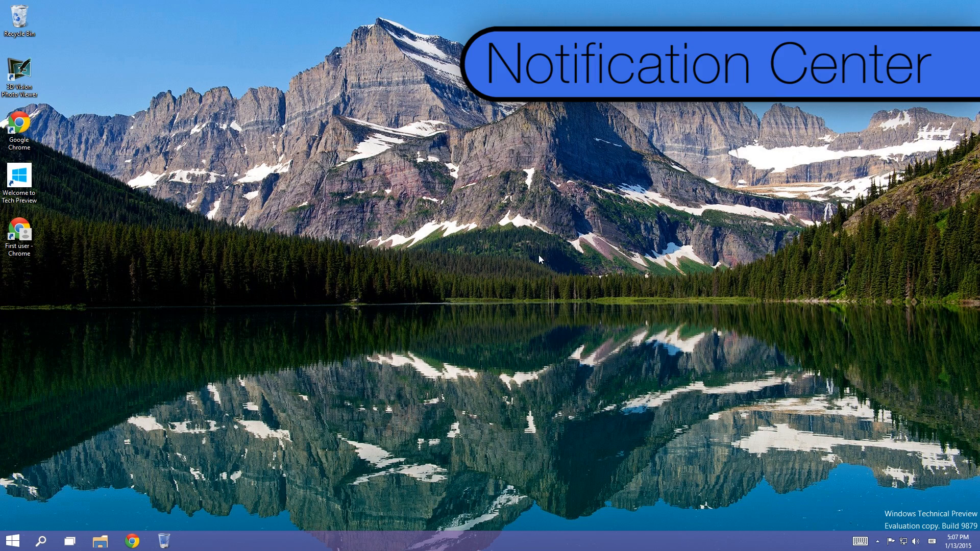
left_click(932, 541)
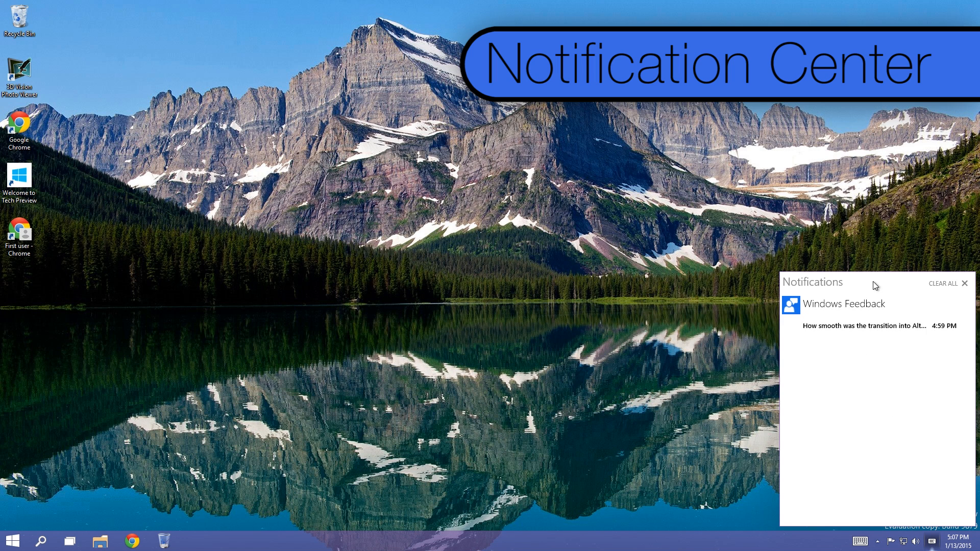
left_click(944, 283)
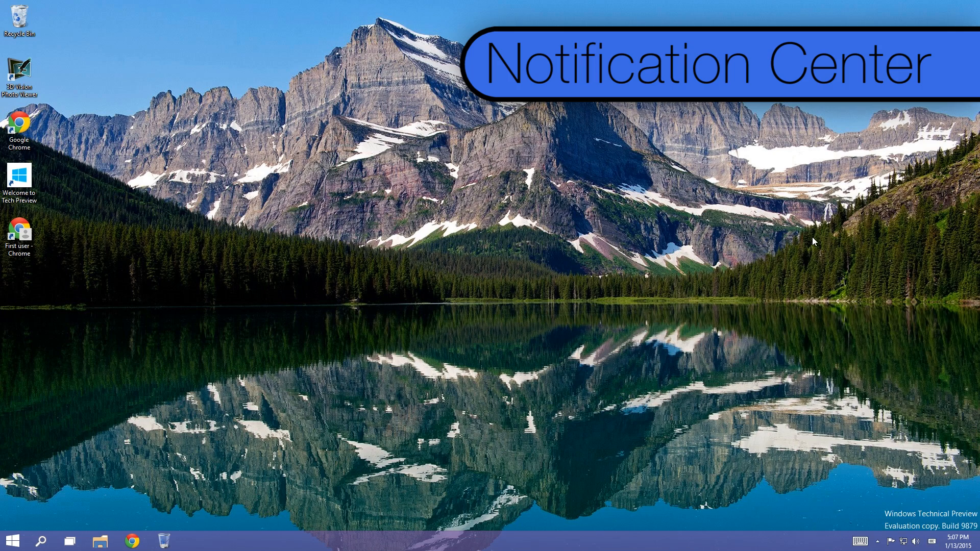
mouse_move(827, 309)
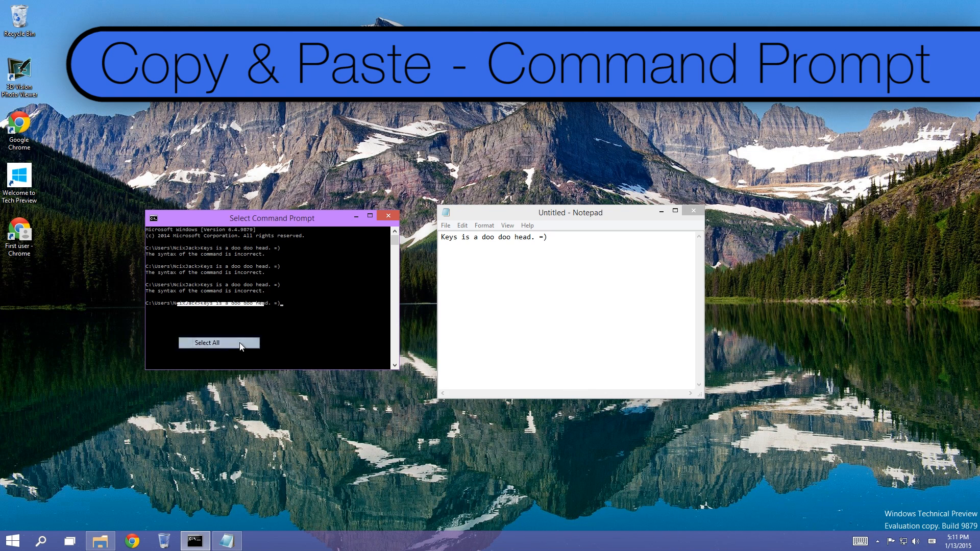
- Select all text in the Command Prompt holding the pasted Notepad line
left_click(549, 259)
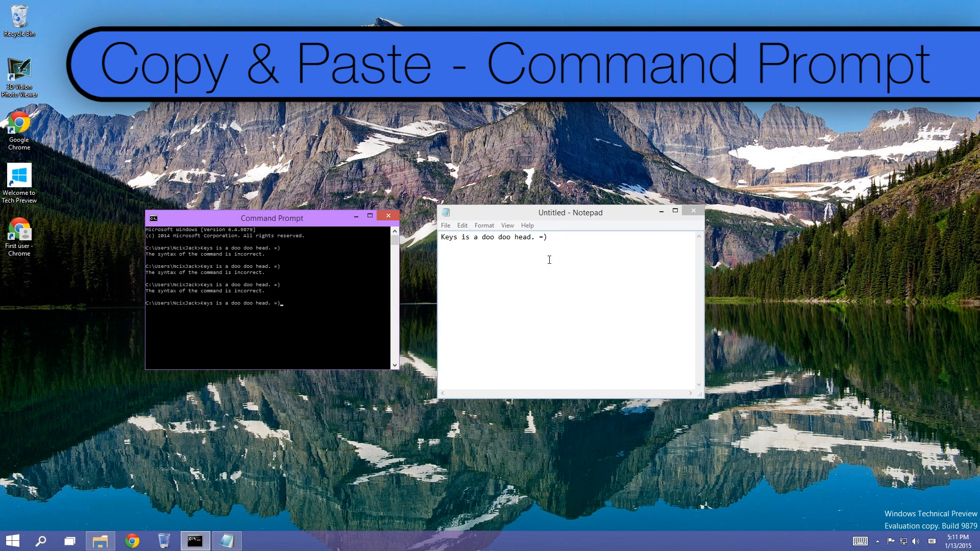